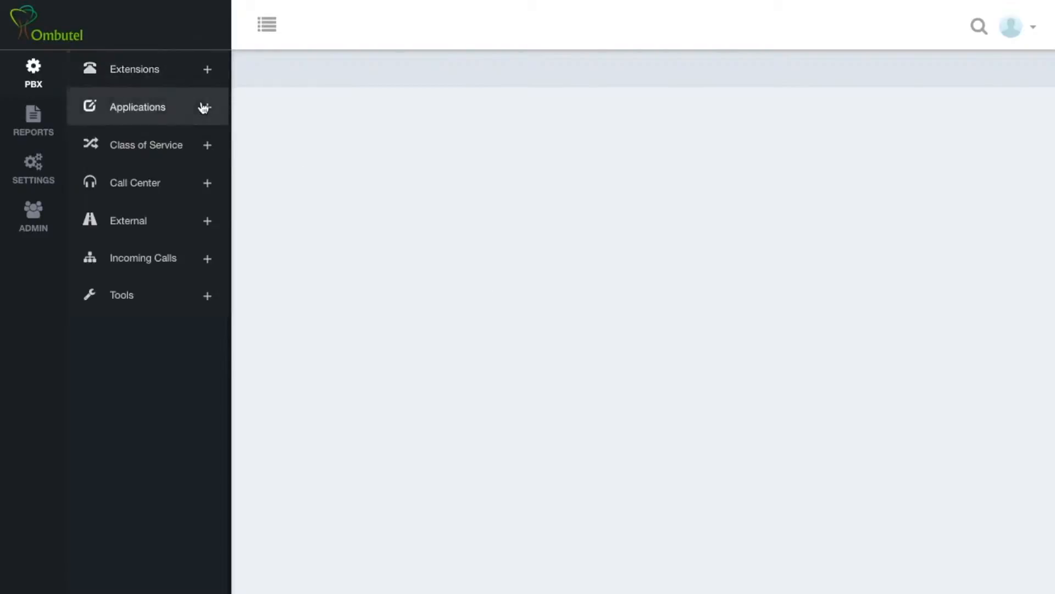
Open the DISA form from PBX > Applications in the side menu.
click(139, 107)
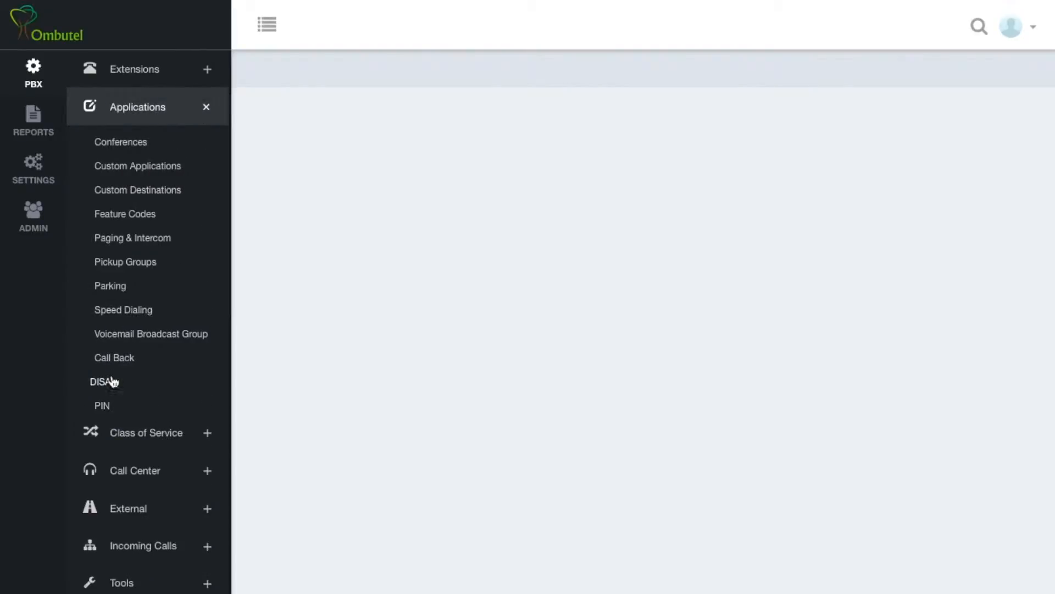
click(99, 382)
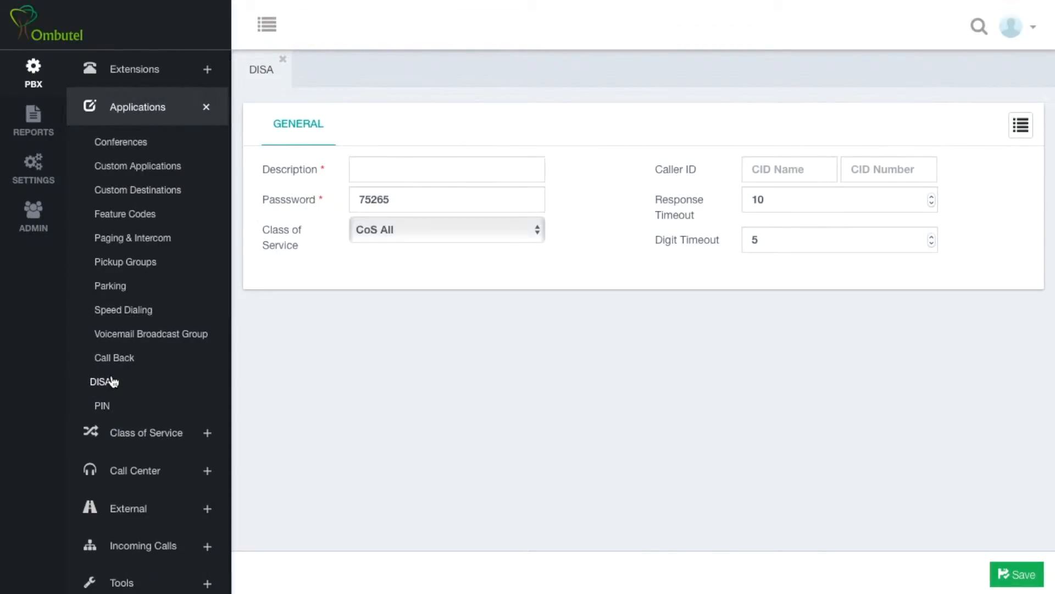
mouse_move(534, 145)
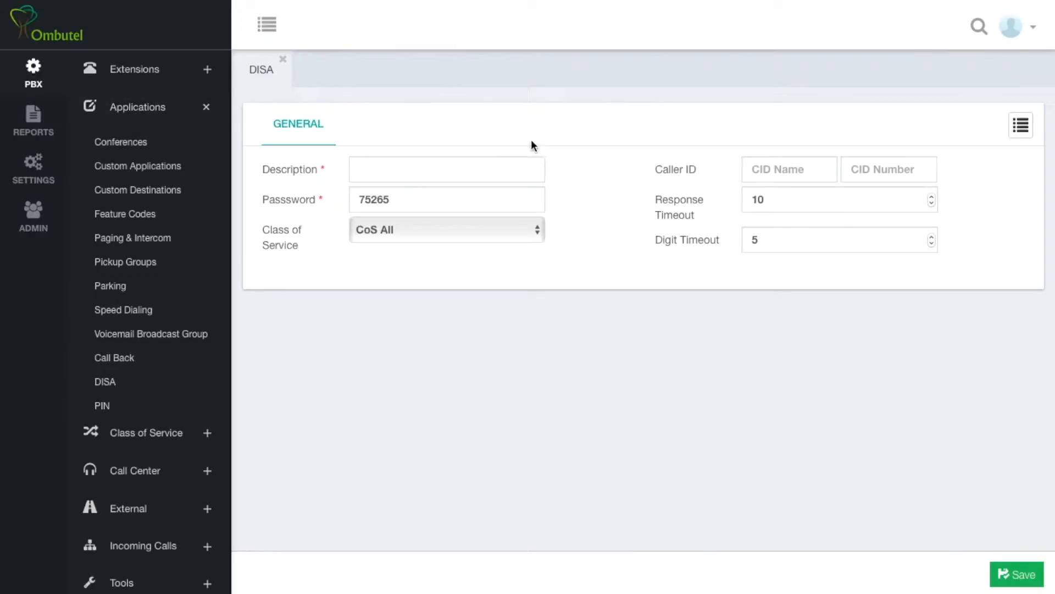
Enter 'Eran's DISA' as the DISA description and move to the Password field.
click(446, 169)
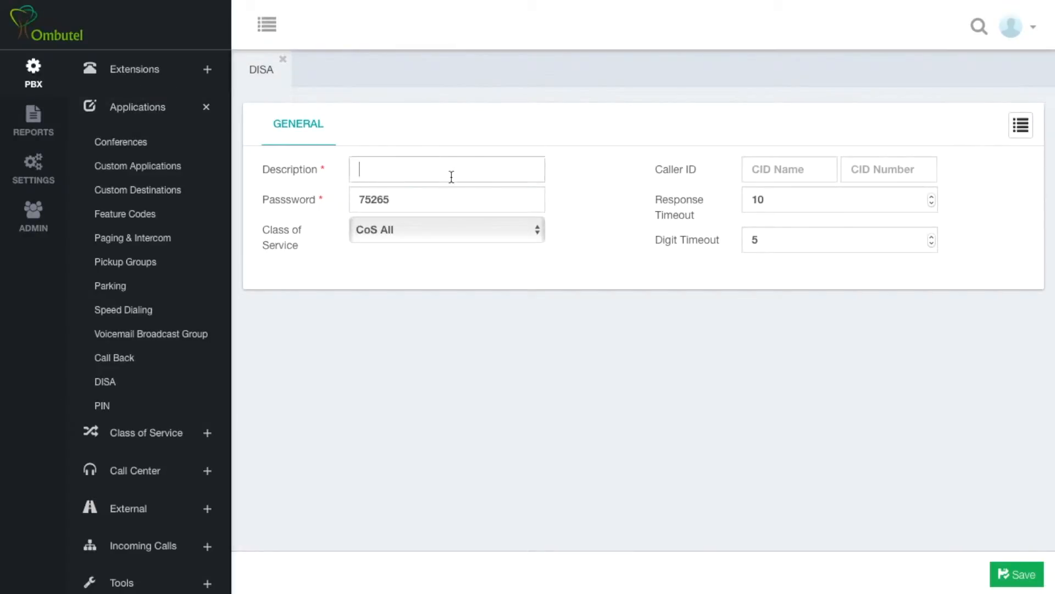
text(Eran)
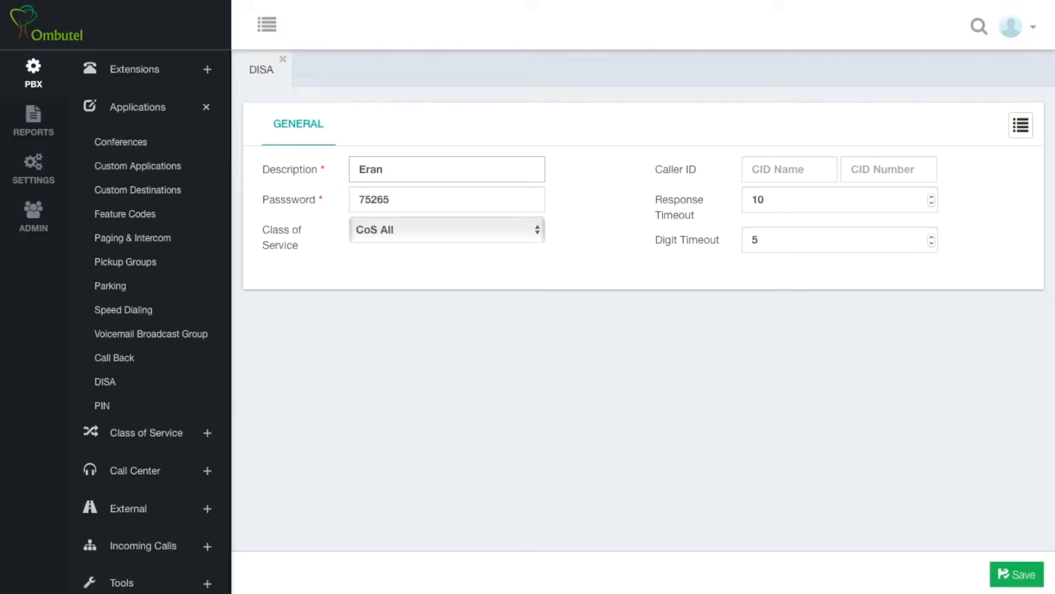
text('s)
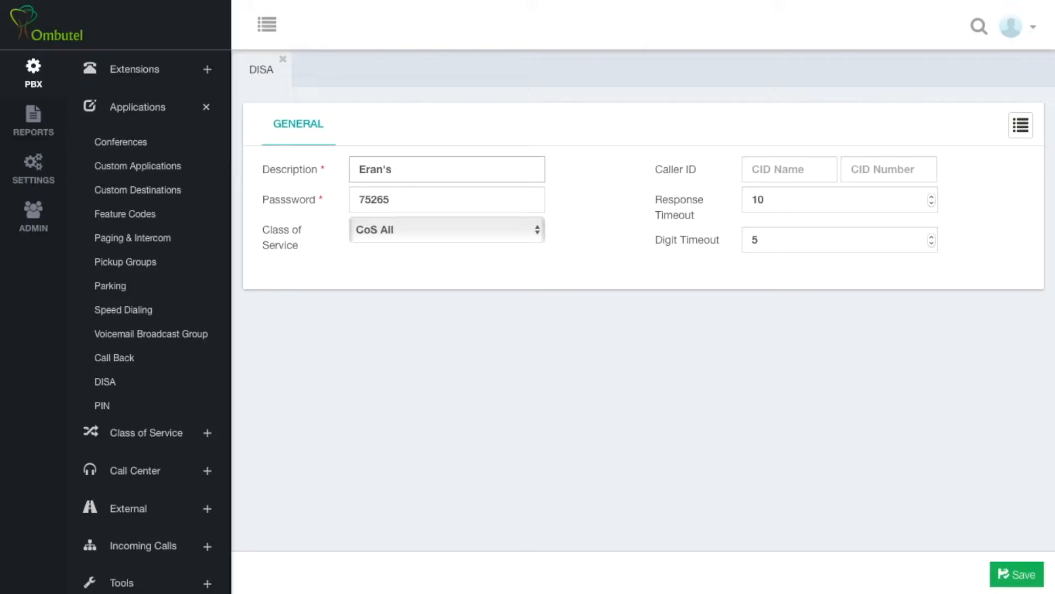
text(DISA)
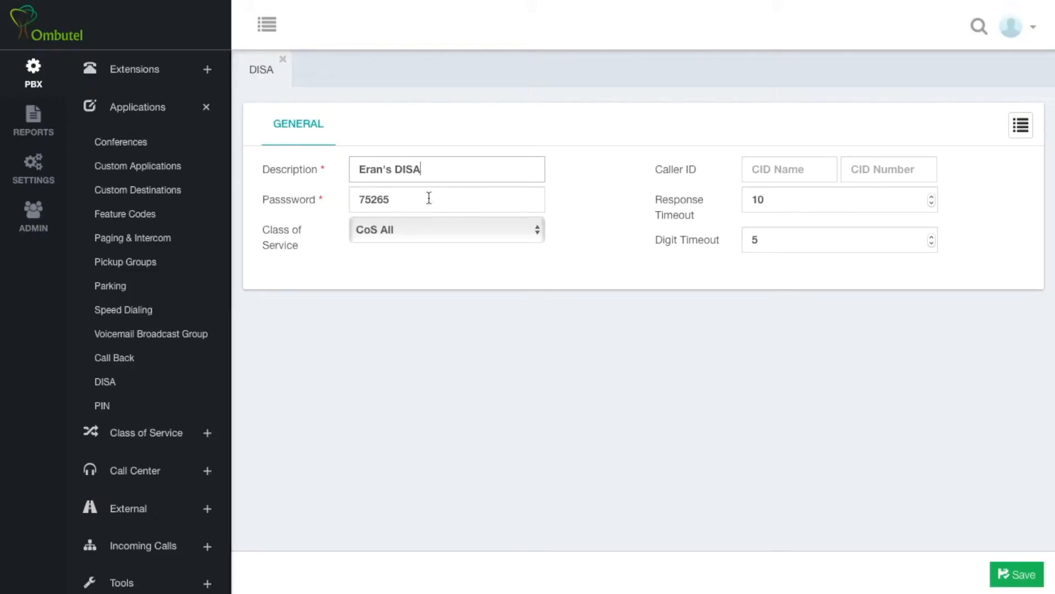
click(446, 199)
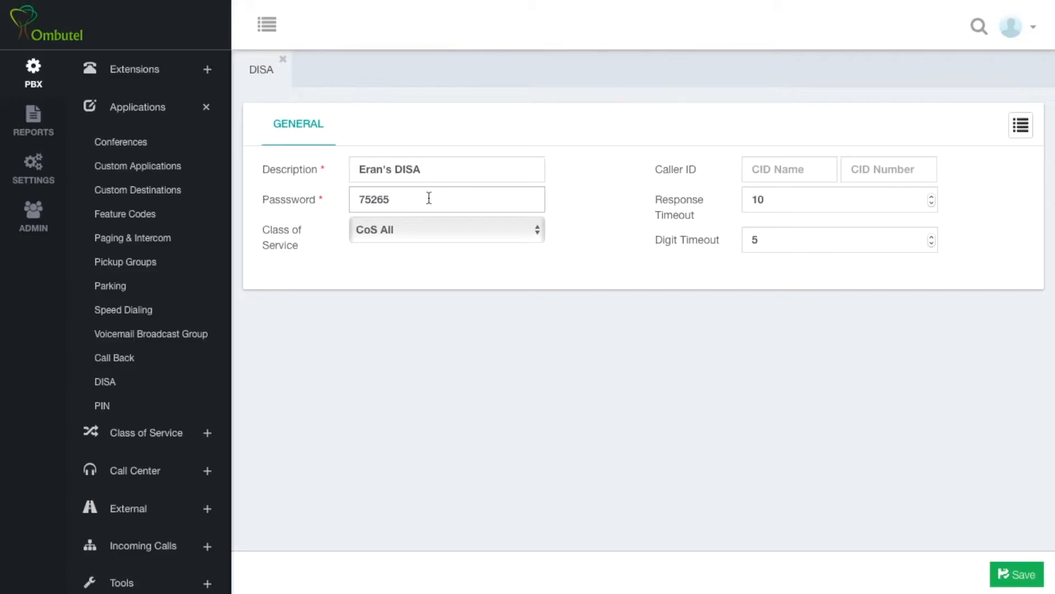
mouse_move(374, 239)
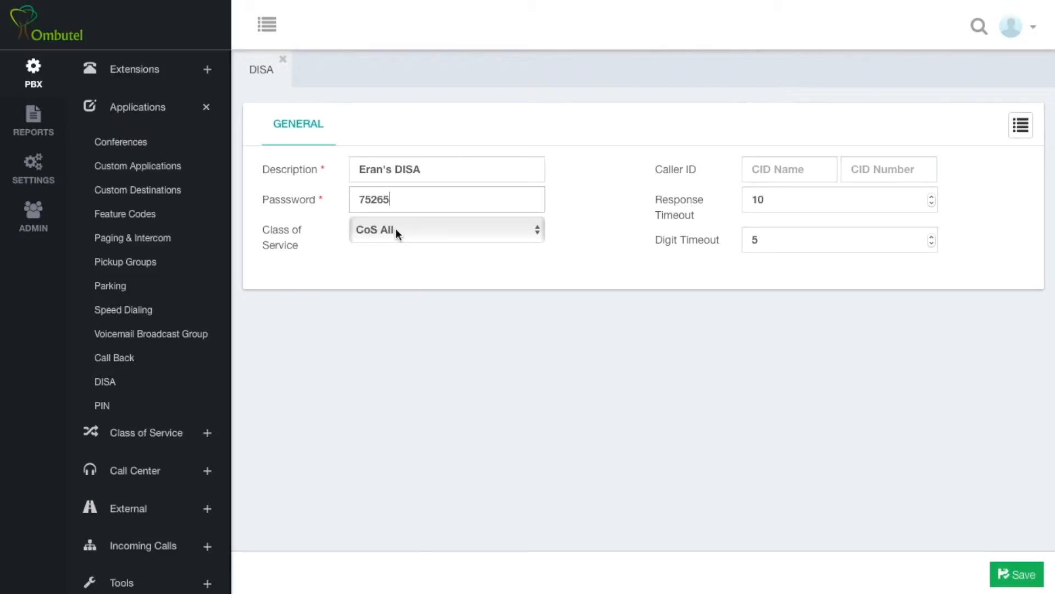
text(E)
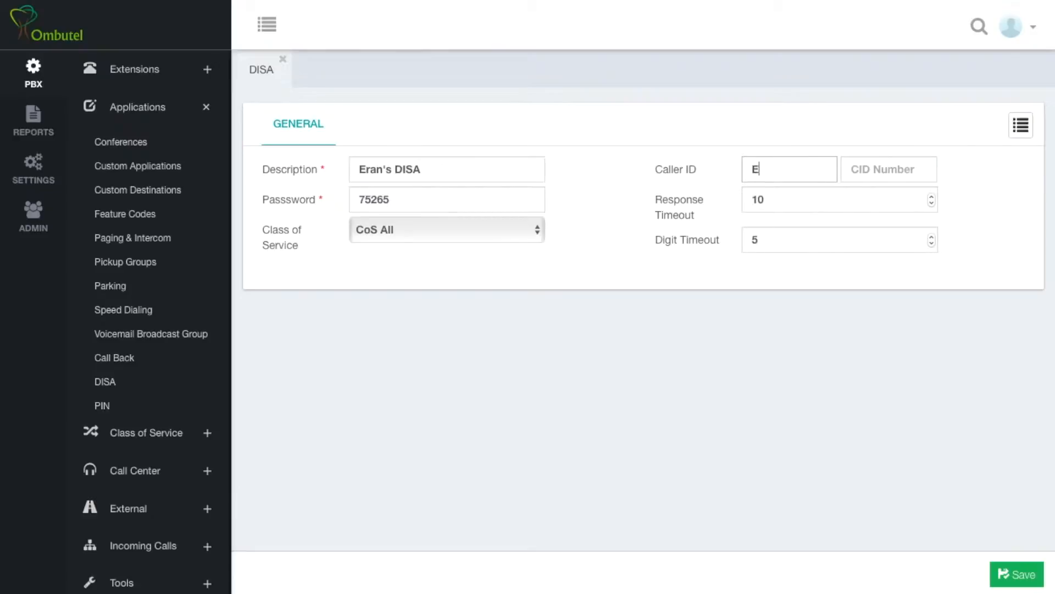
text(ran)
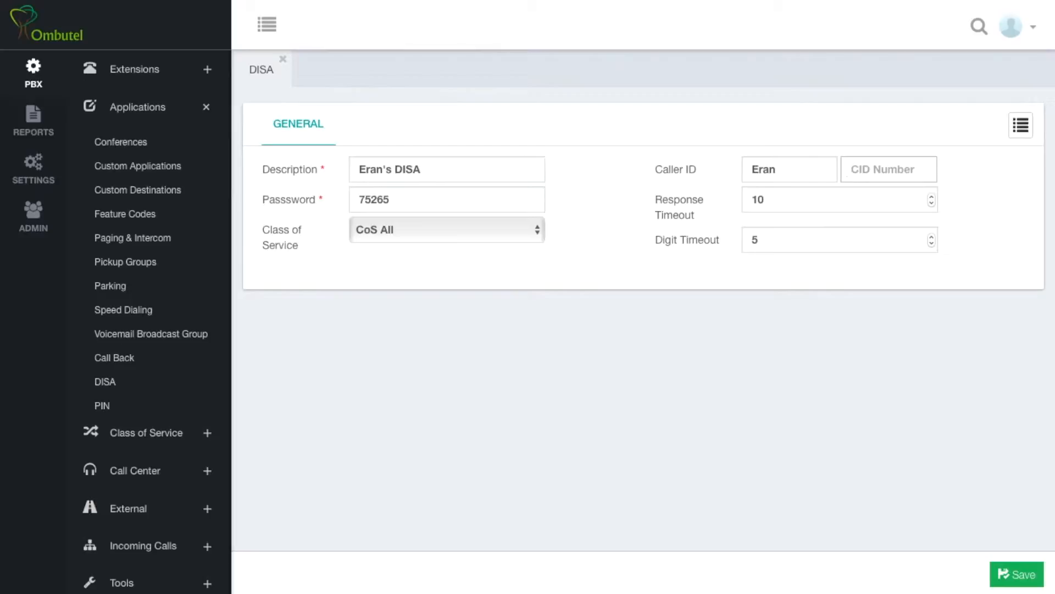
text(987984738)
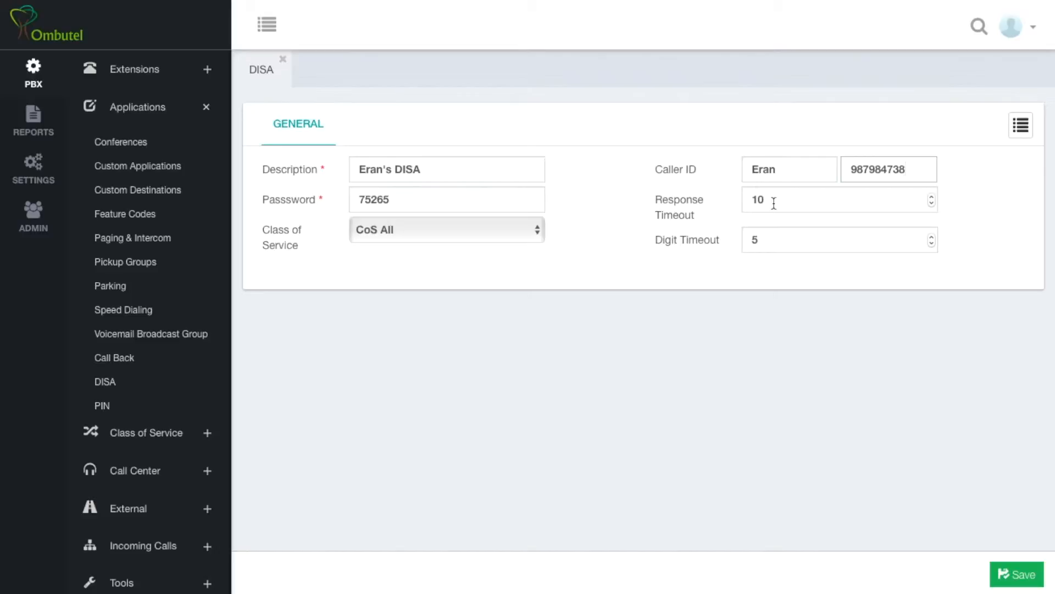
mouse_move(743, 273)
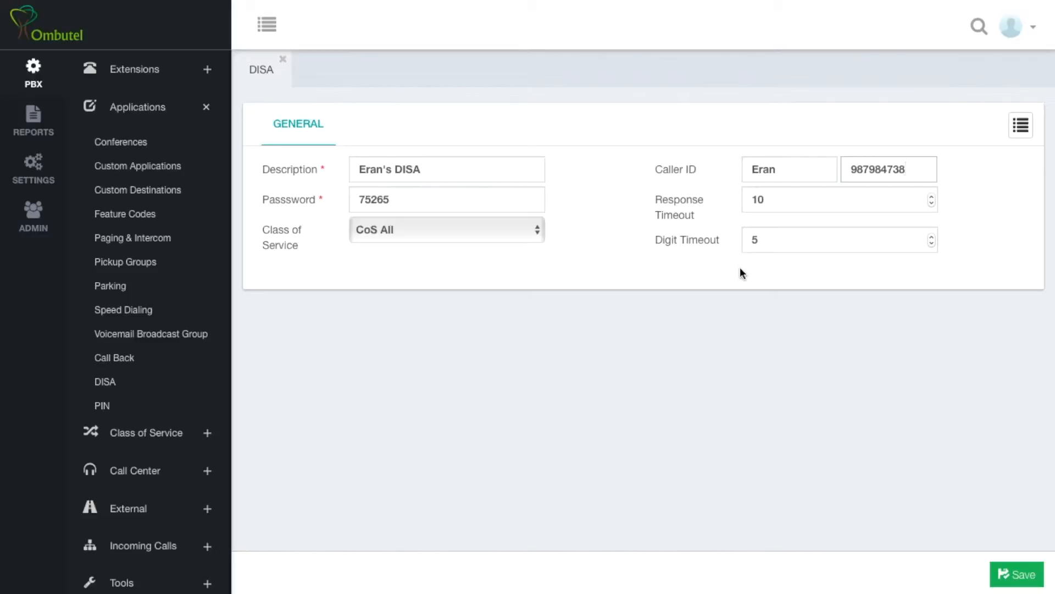
Save Eran's DISA and reopen it from the saved DISA list.
click(1017, 574)
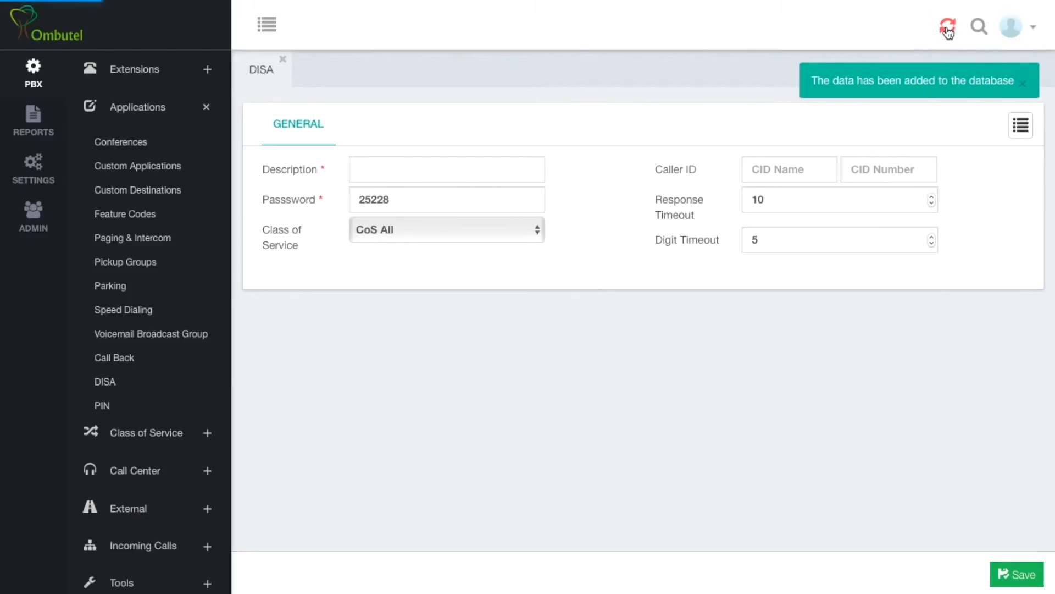
click(947, 26)
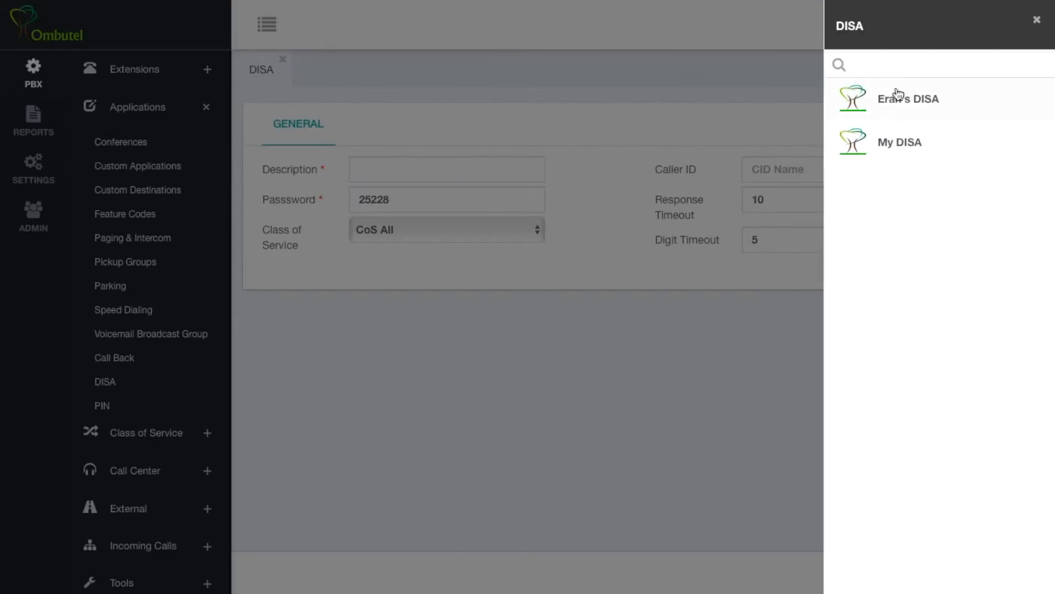
click(908, 99)
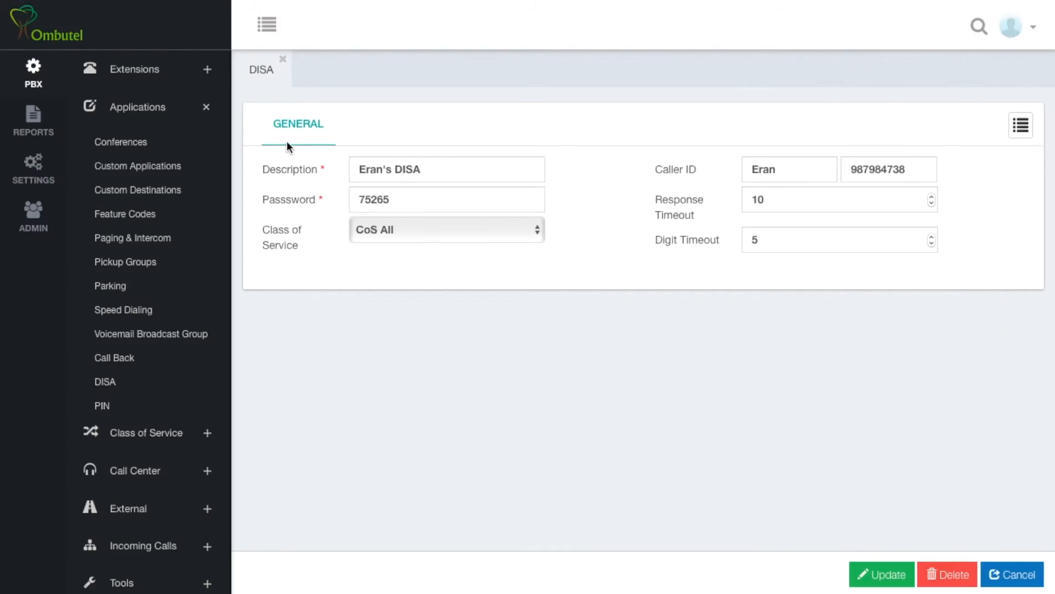
Collapse Applications and open a new Inbound Route form under PBX > External.
click(207, 106)
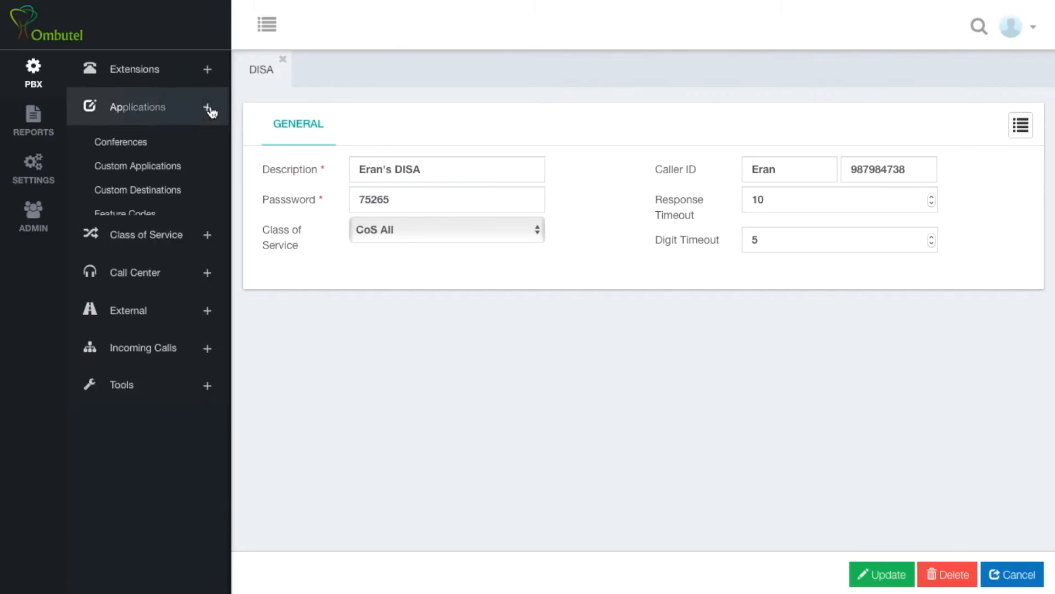
click(138, 106)
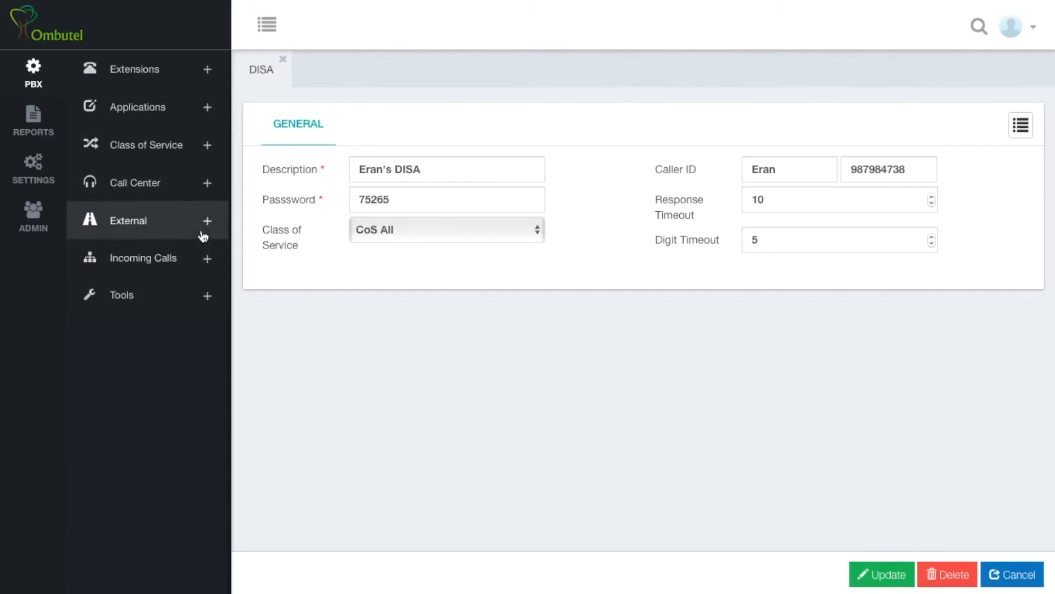
click(129, 220)
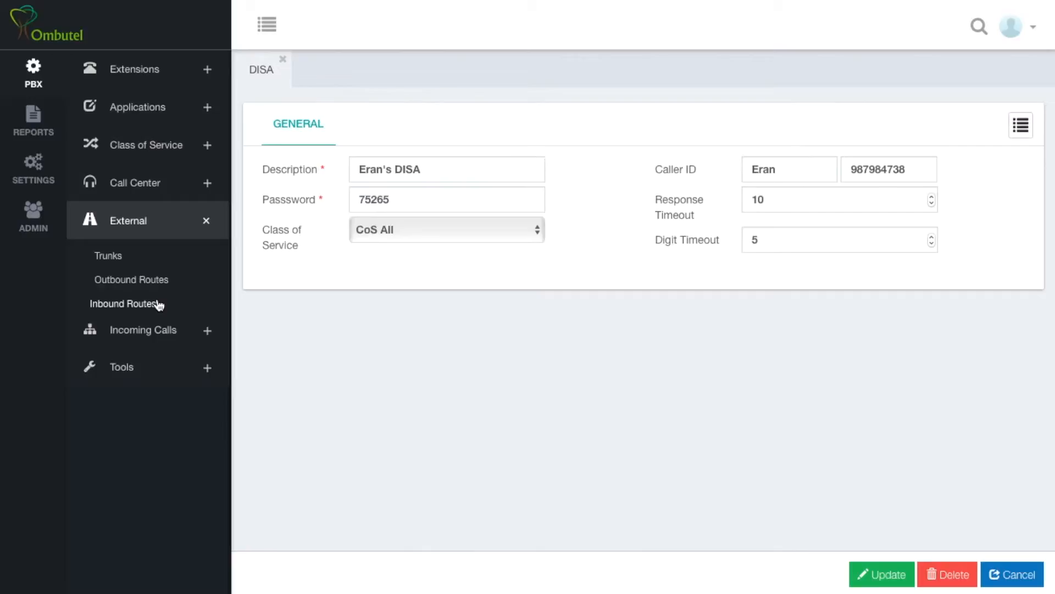
click(123, 304)
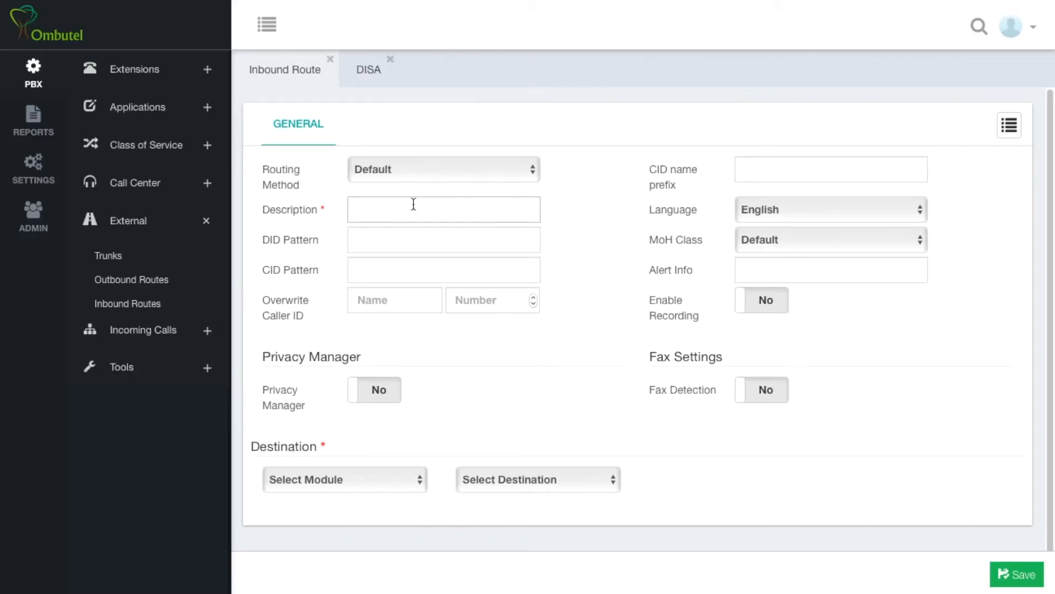
text(Eran's)
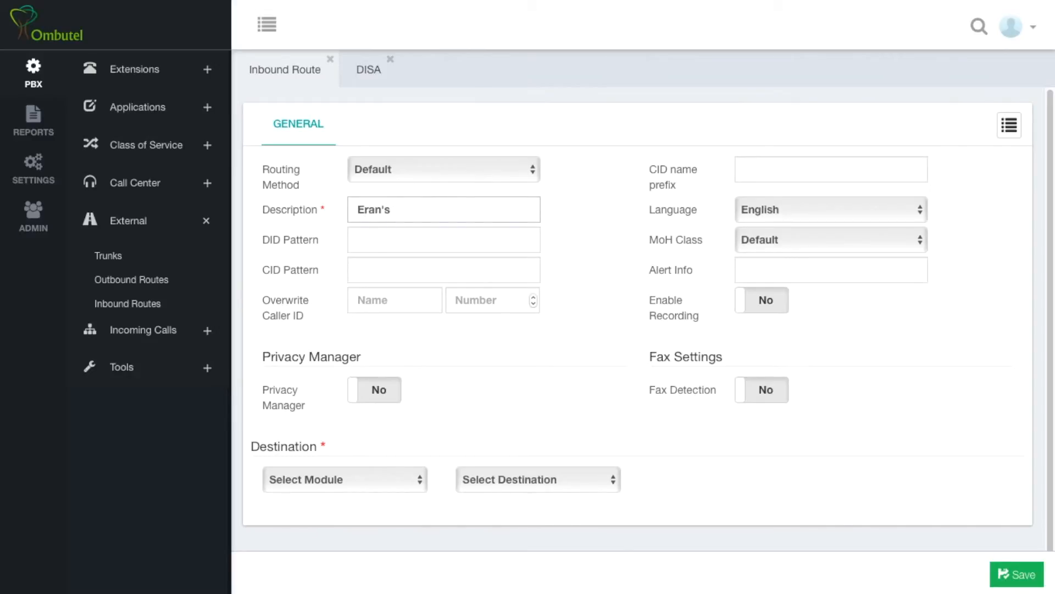
text(DISA)
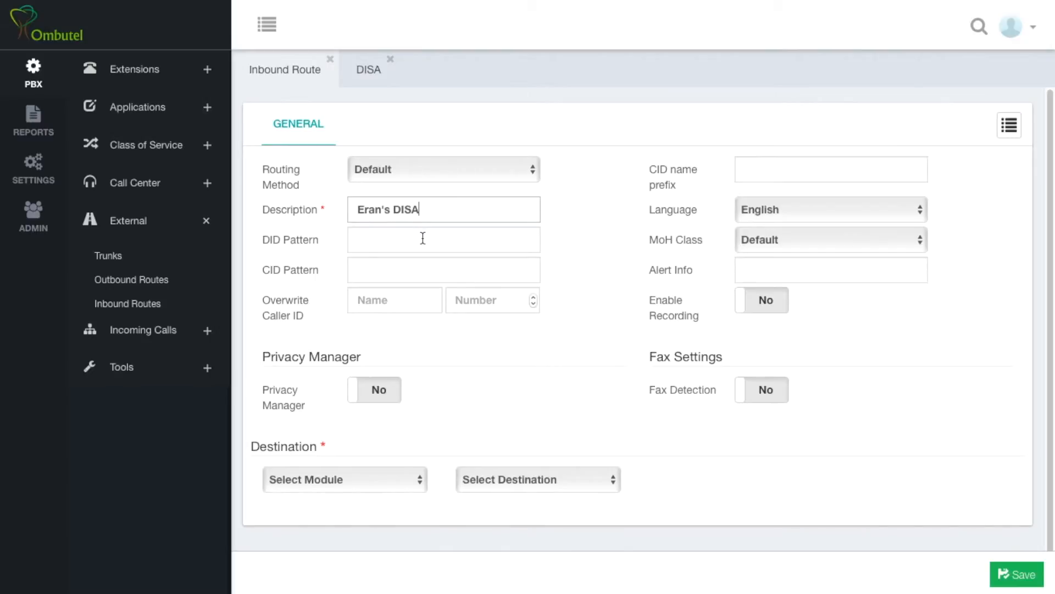
click(443, 239)
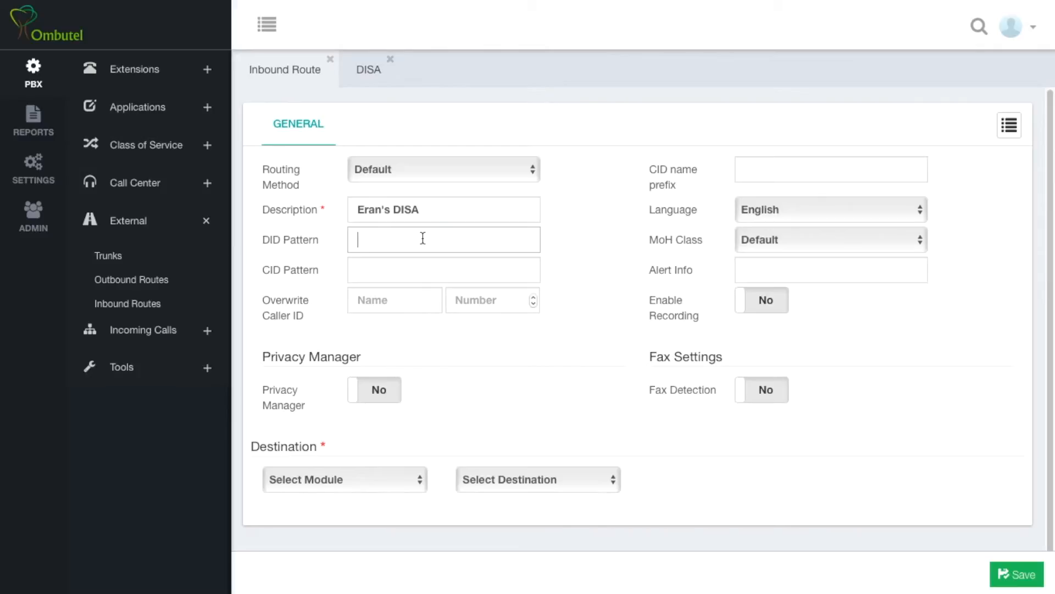
text(9879)
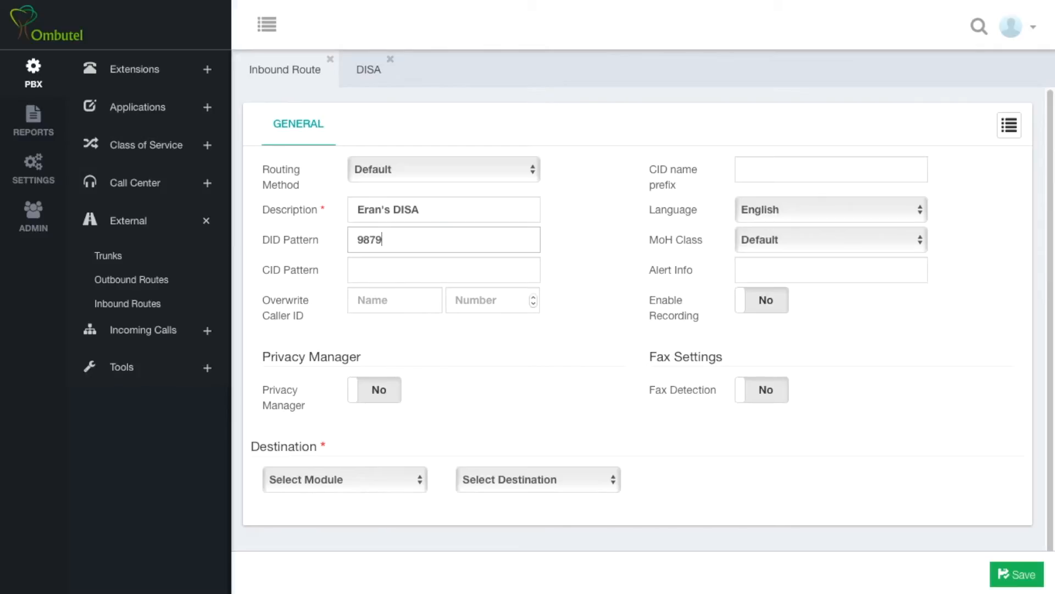
text(36292)
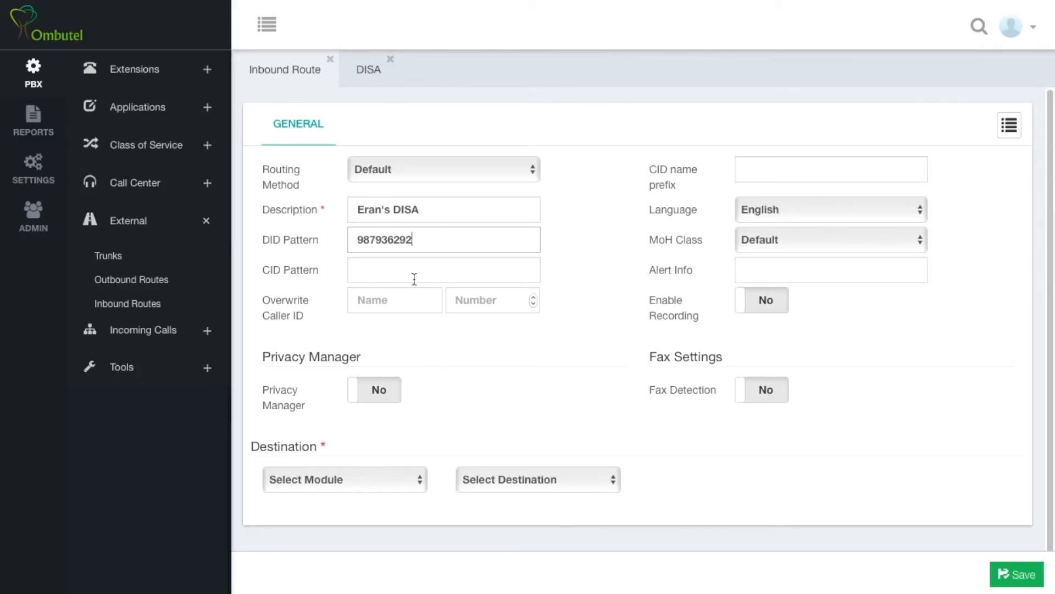
click(443, 269)
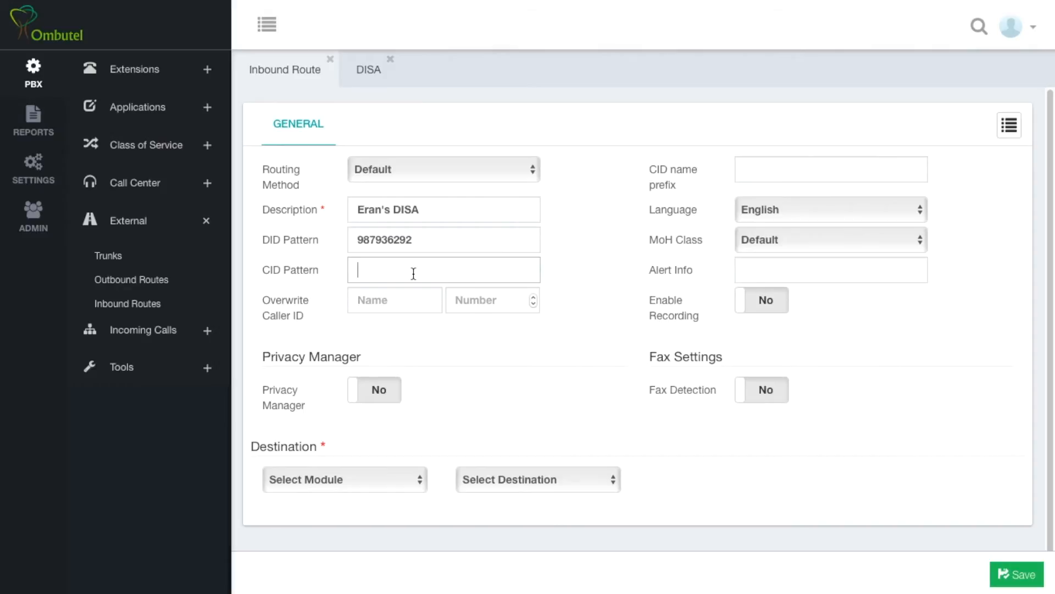
text(9)
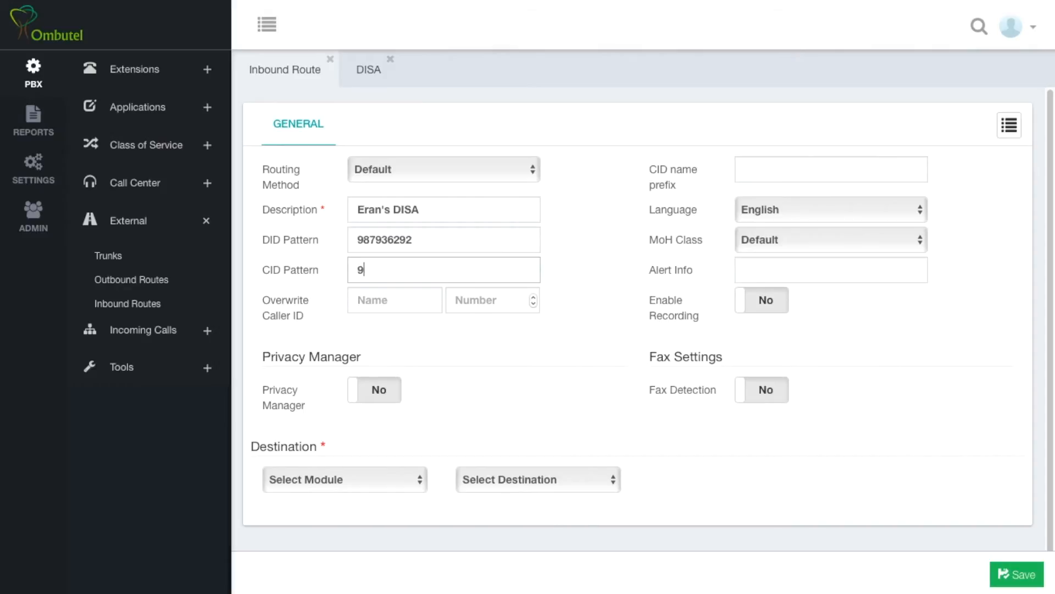
text(87784873)
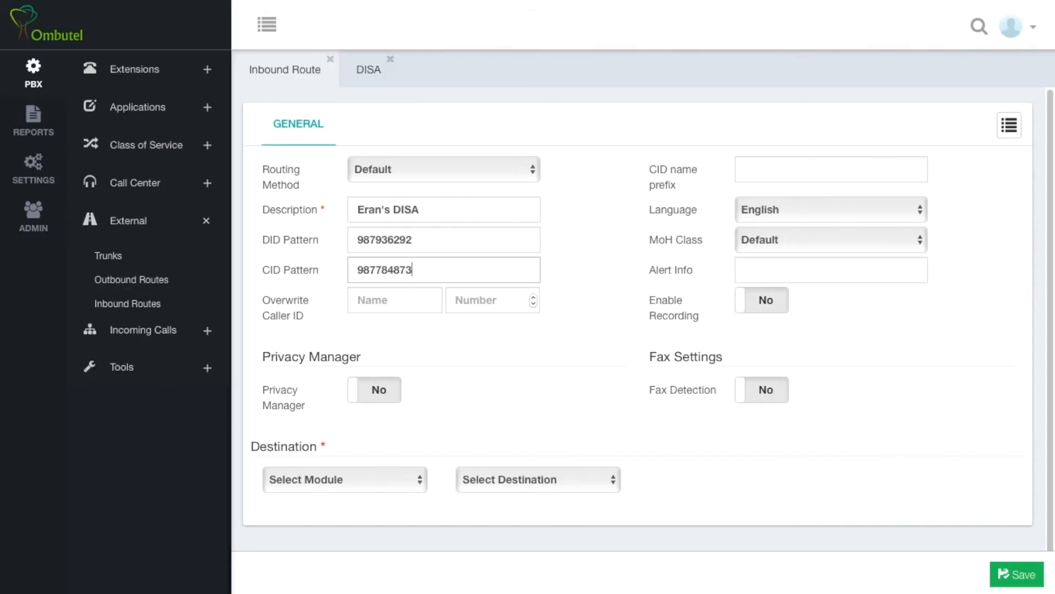
click(343, 479)
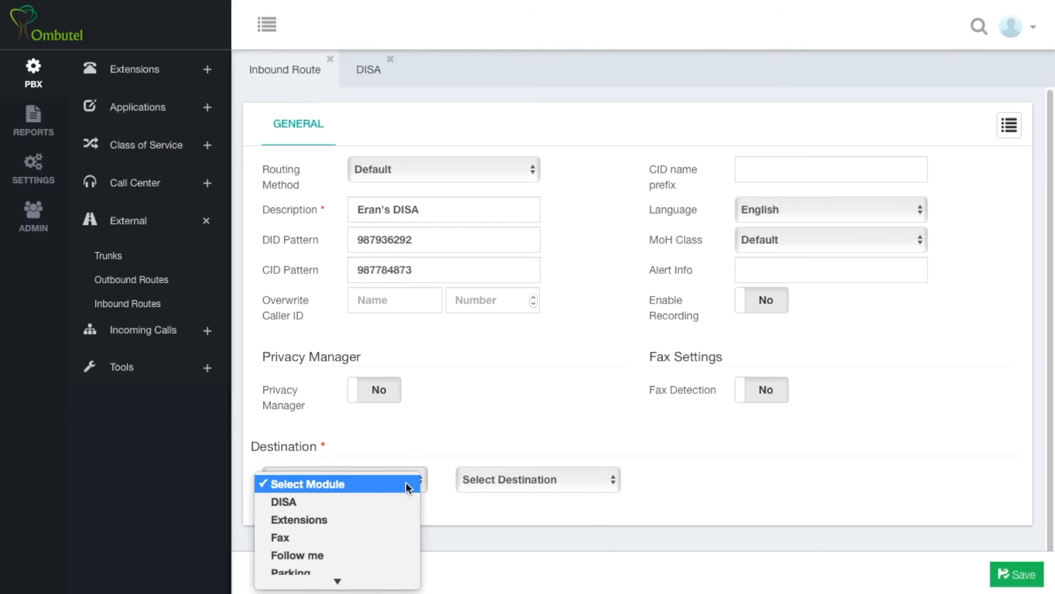
Route calls to the DISA module's Eran's DISA, save, and dismiss the confirmation.
click(284, 501)
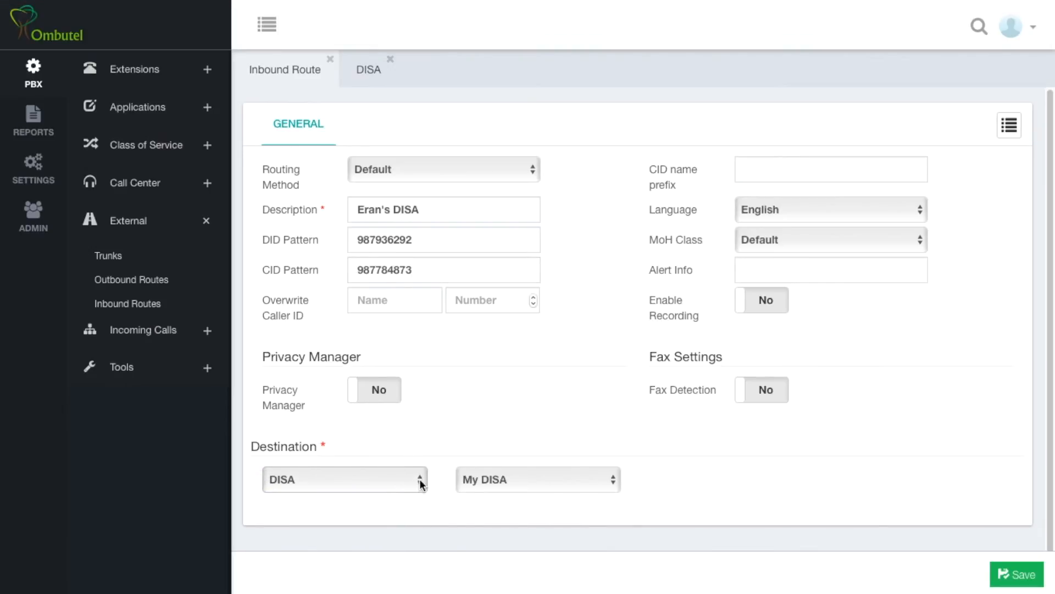
click(538, 479)
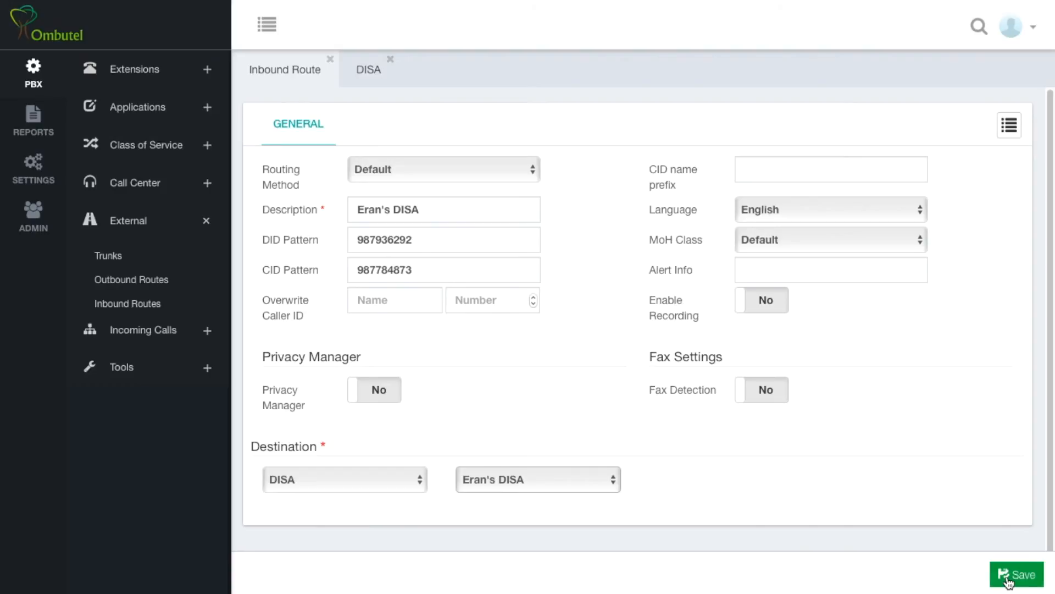
click(1016, 574)
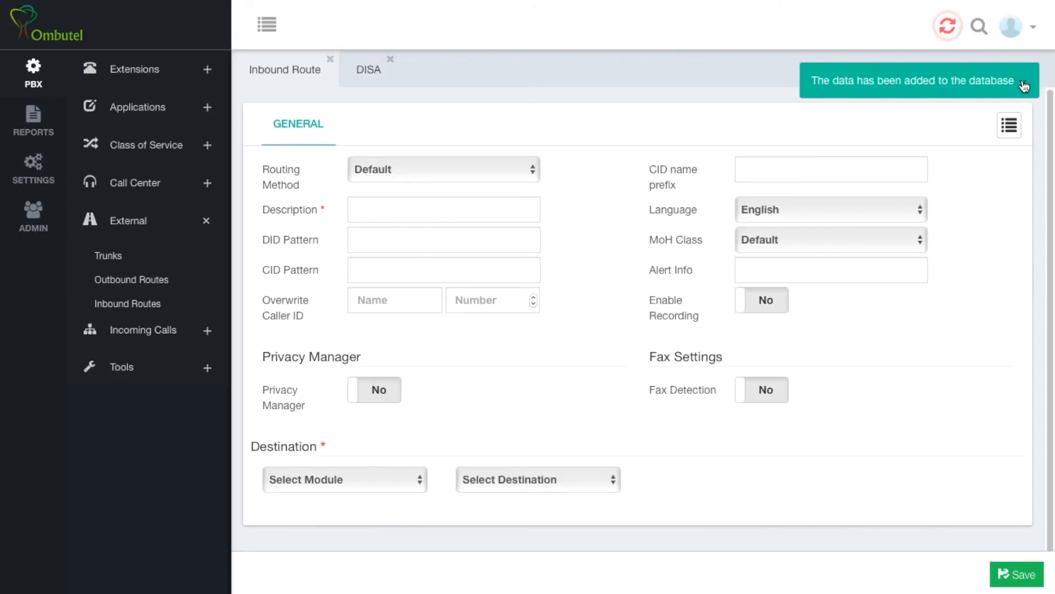
click(946, 26)
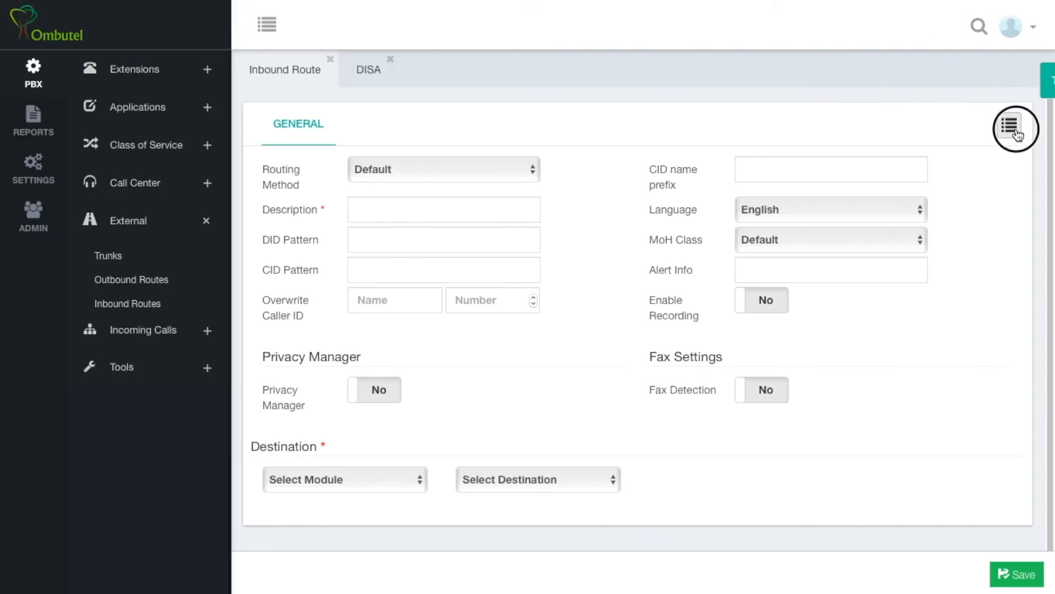
Check the saved inbound routes list, then switch back to Eran's DISA settings.
click(1016, 128)
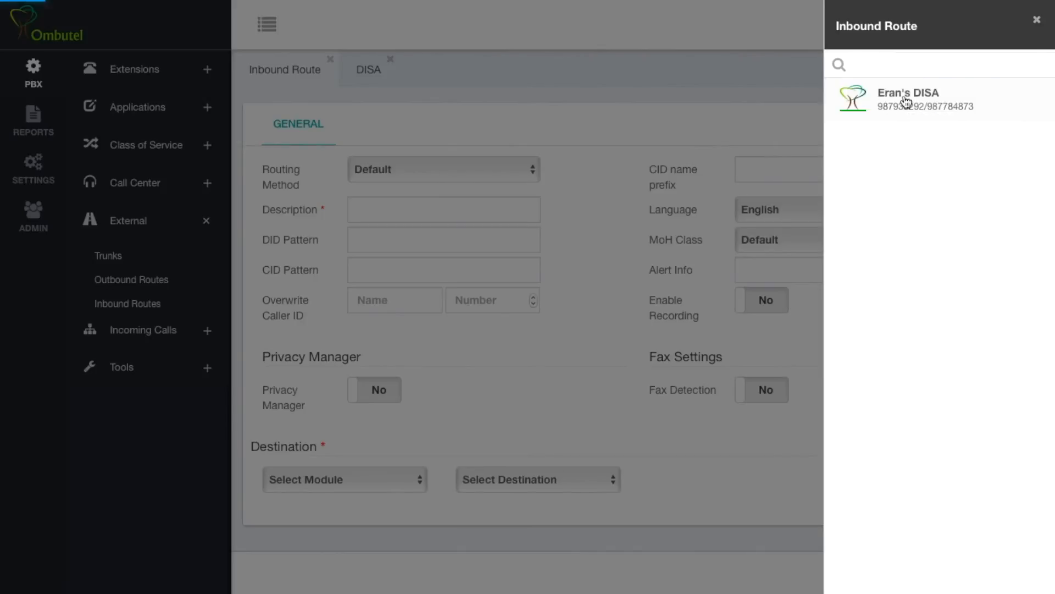
click(908, 99)
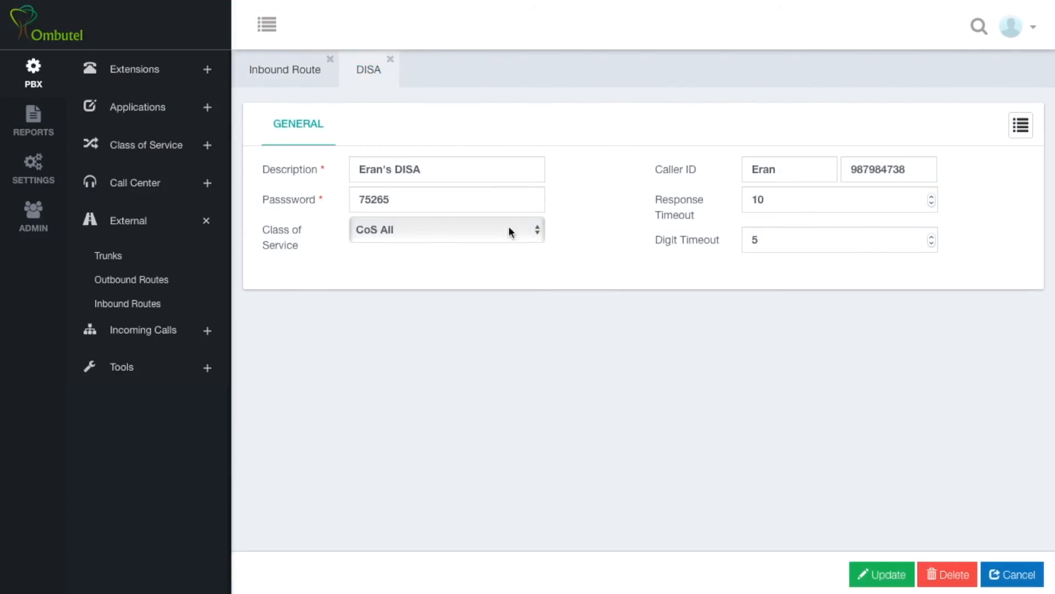
mouse_move(630, 330)
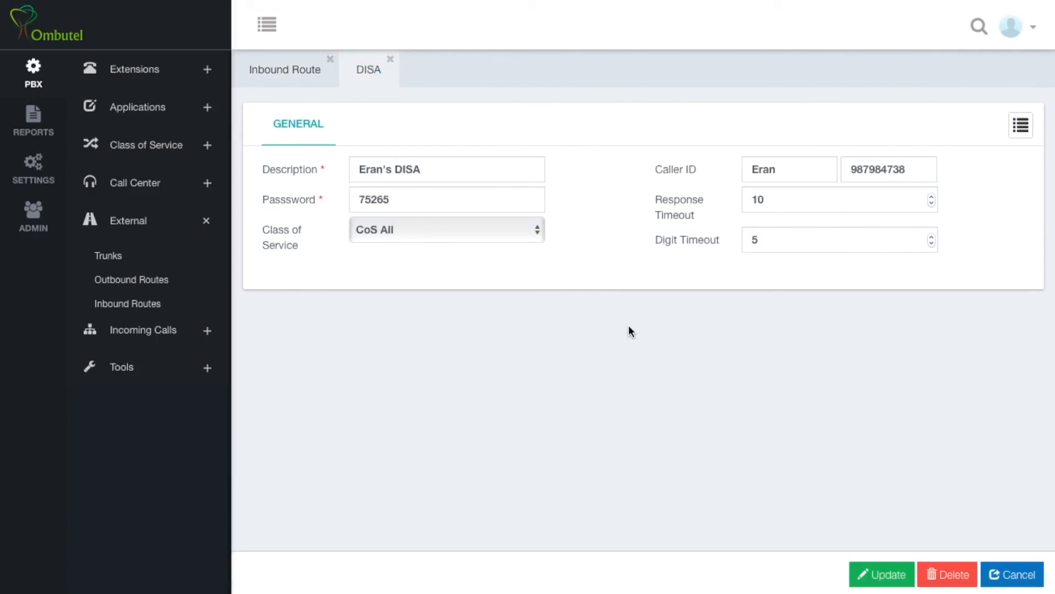